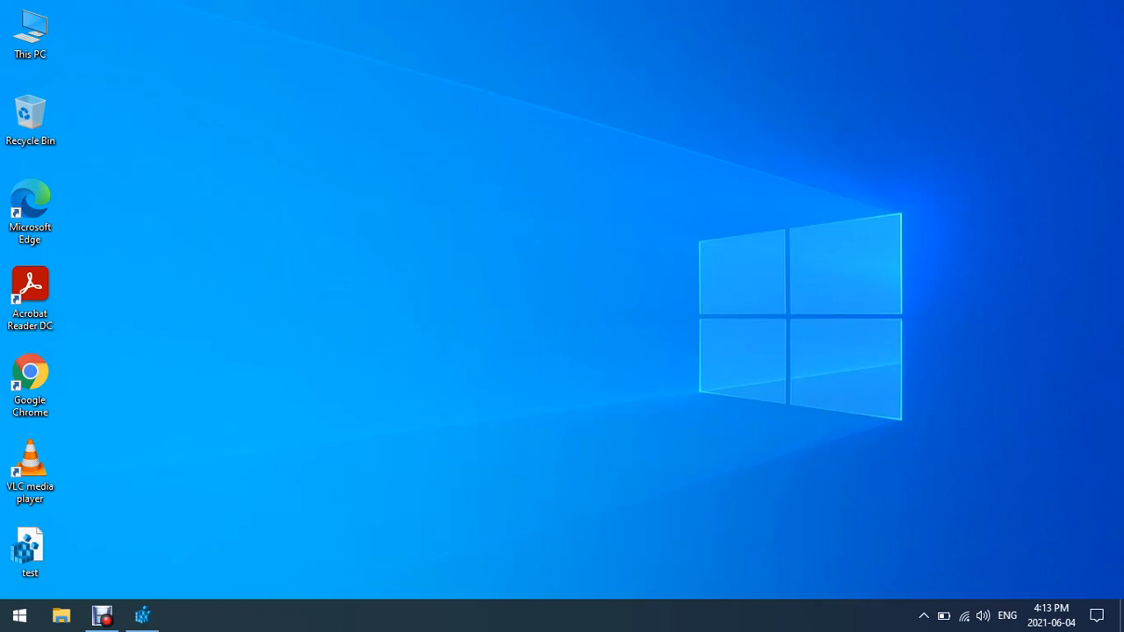
Step: Launch Registry Editor from the Start search for 'regedit'
{"action": "type", "text": "regedit"}
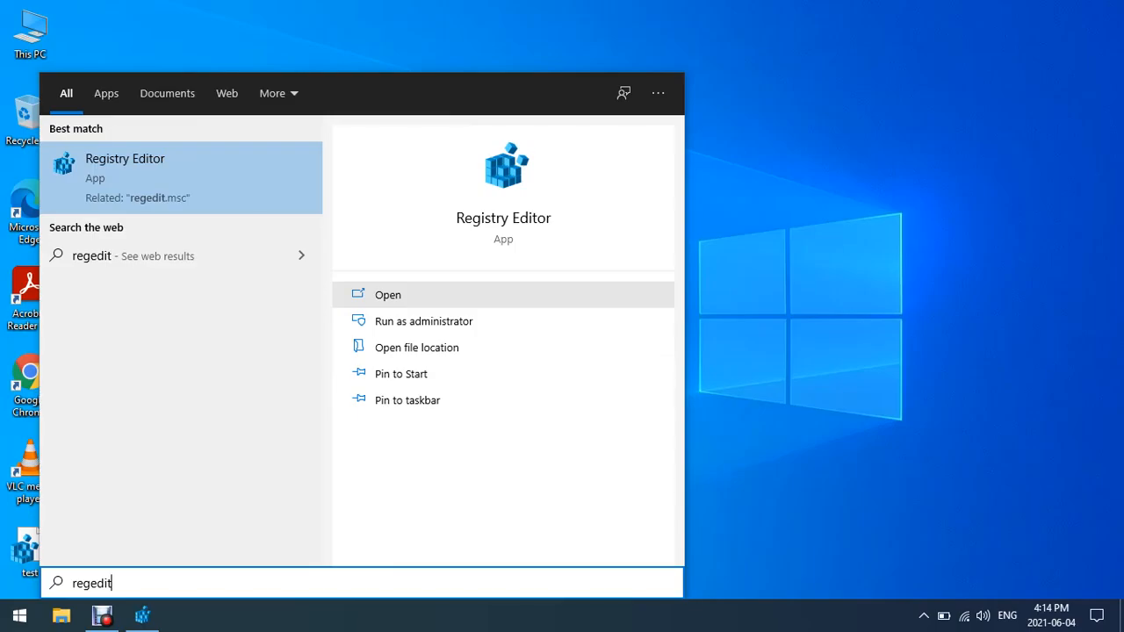
{"action": "left_click", "coordinate": [386, 295]}
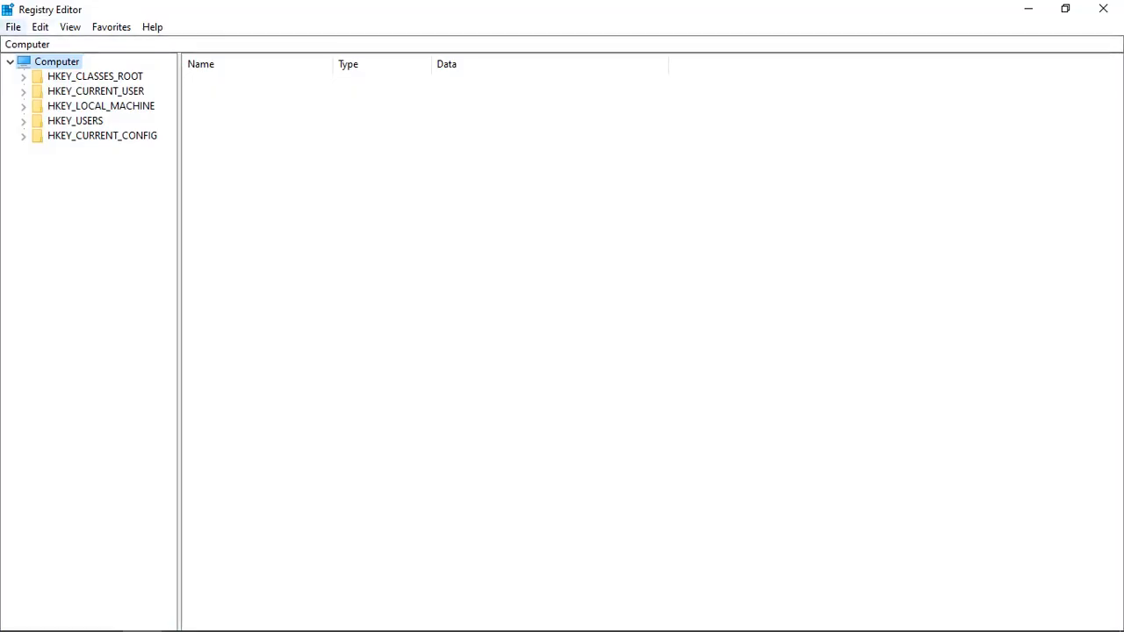
Step: Put the Registry Editor window away so the empty desktop shows
{"action": "left_click", "coordinate": [14, 27]}
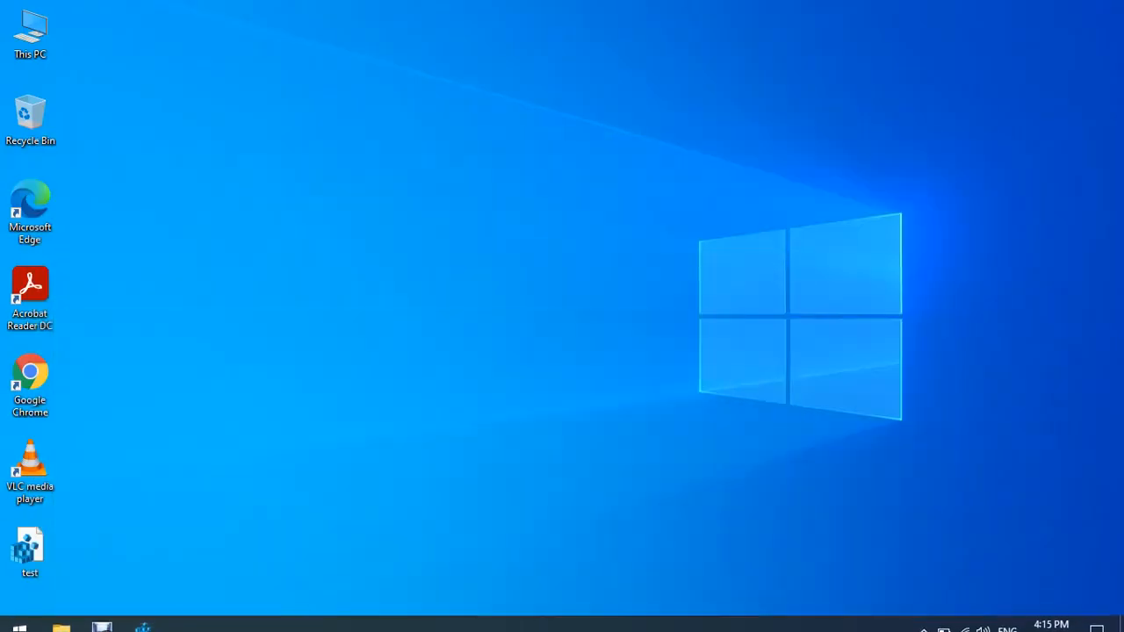
Step: Restore Registry Editor from the taskbar
{"action": "left_click", "coordinate": [30, 548]}
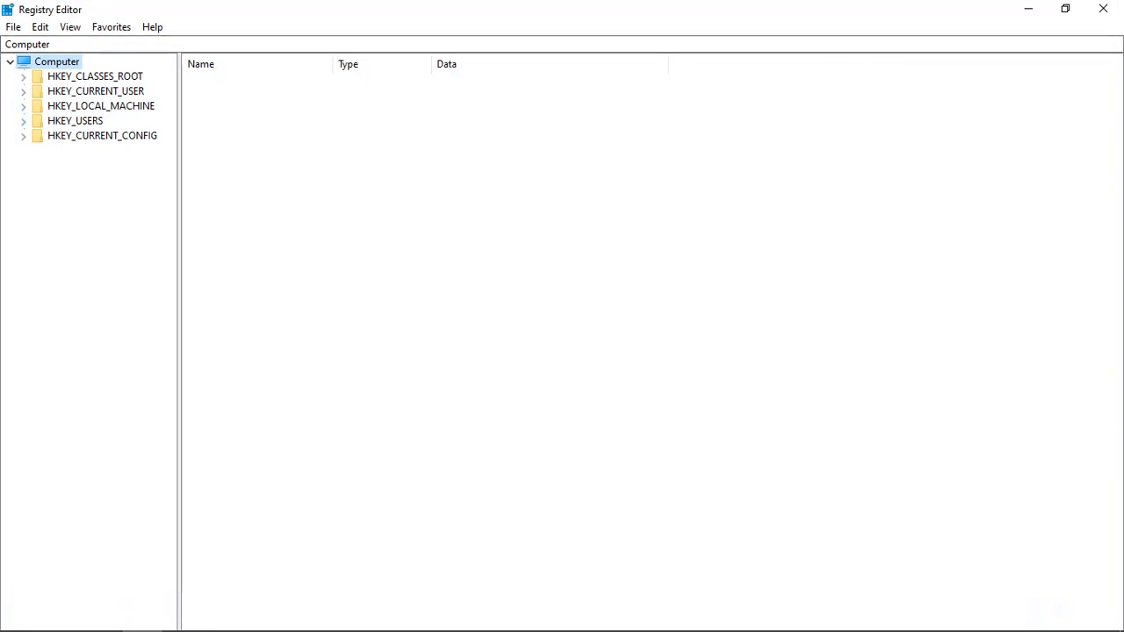
Step: Navigate to HKEY_LOCAL_MACHINE\SYSTEM\ControlSet001\Control\FileSystem
{"action": "left_click", "coordinate": [22, 105]}
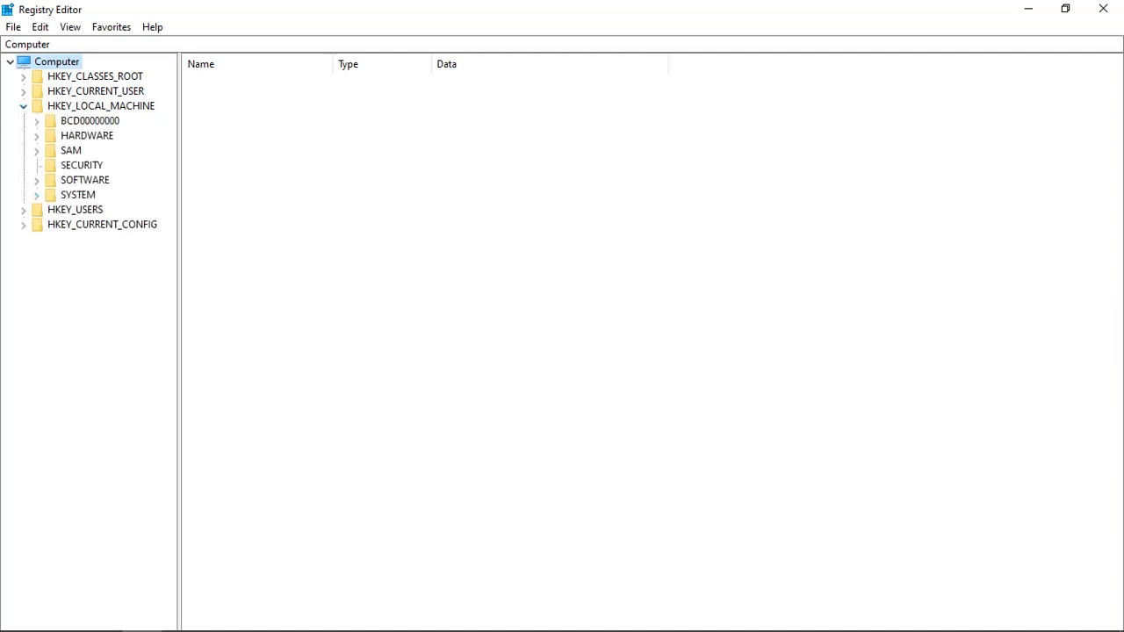
{"action": "left_click", "coordinate": [37, 194]}
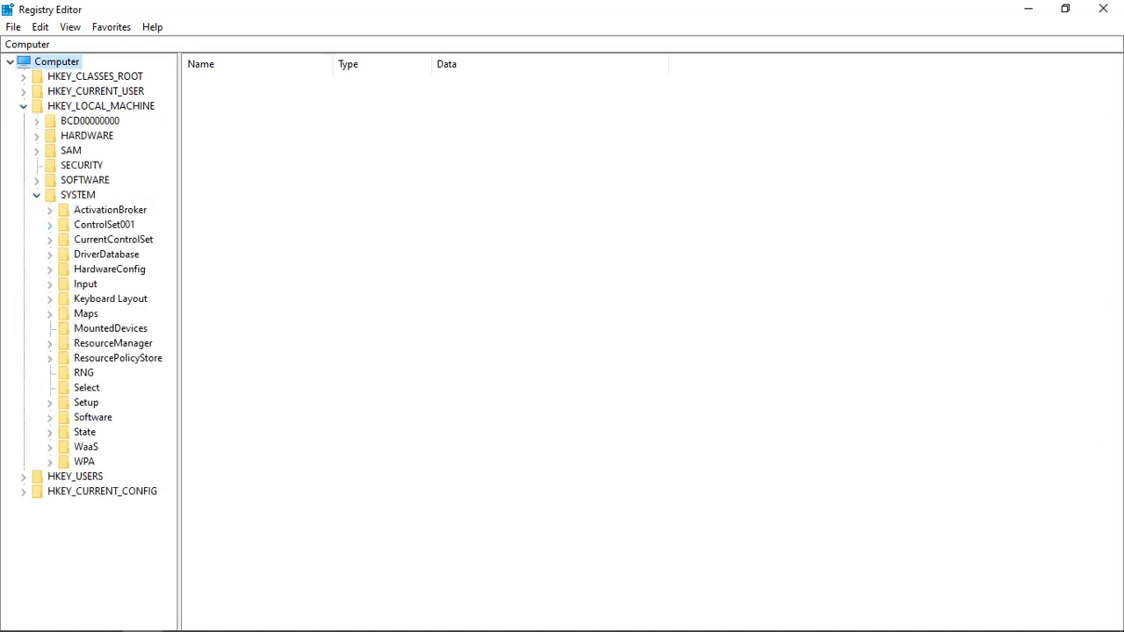
{"action": "left_click", "coordinate": [49, 225]}
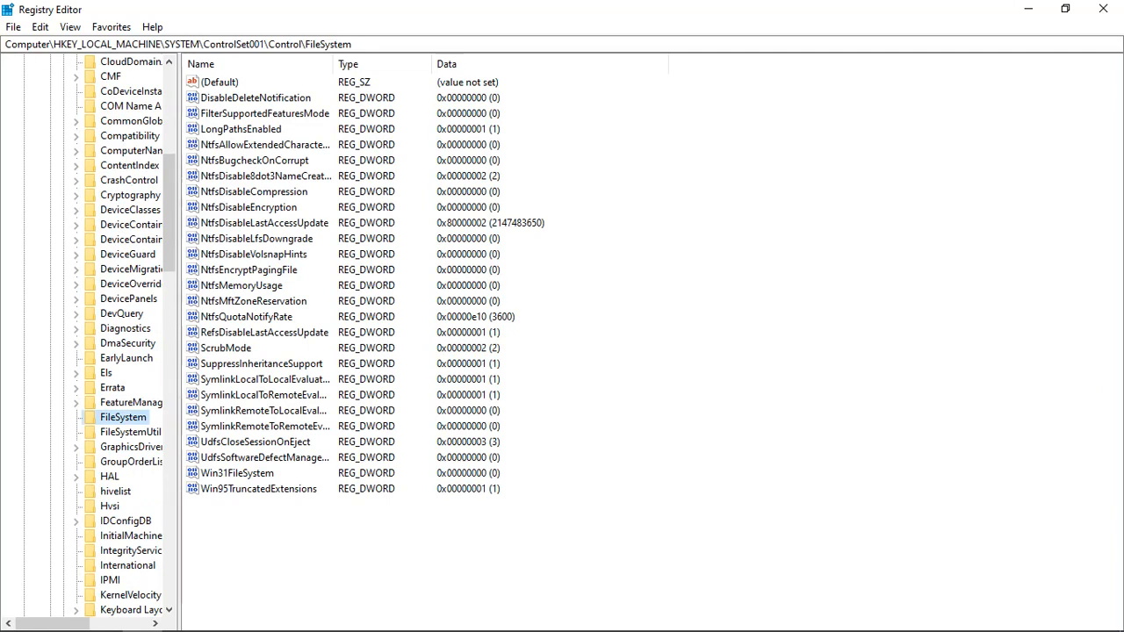
Step: Set the LongPathsEnabled DWORD value data to 1 (hexadecimal)
{"action": "double_click", "coordinate": [241, 130]}
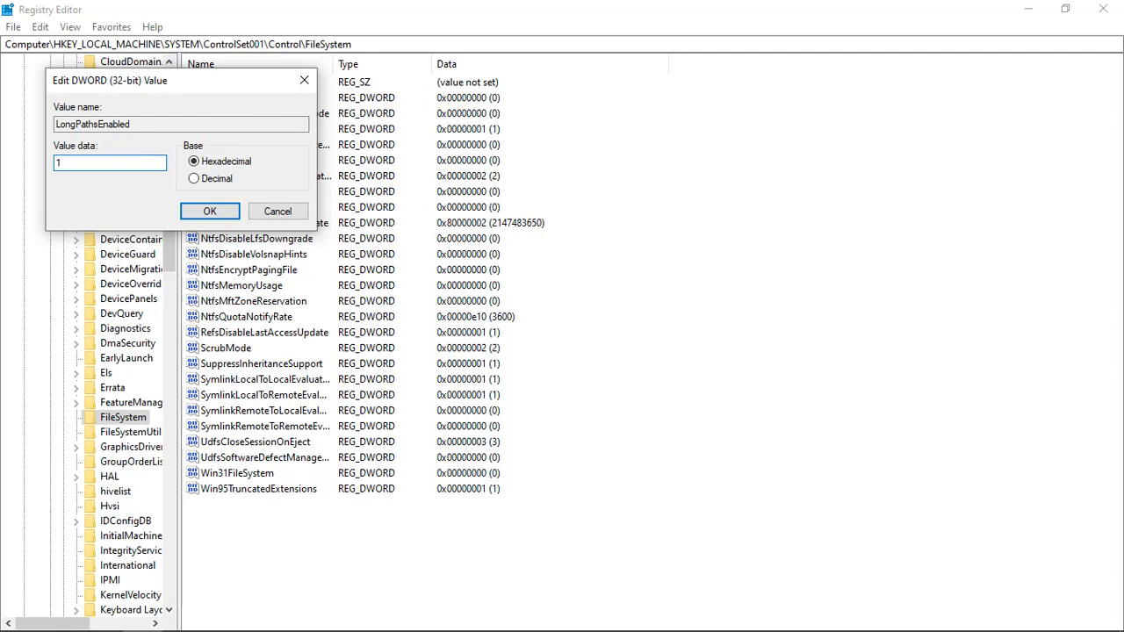
{"action": "type", "text": "0"}
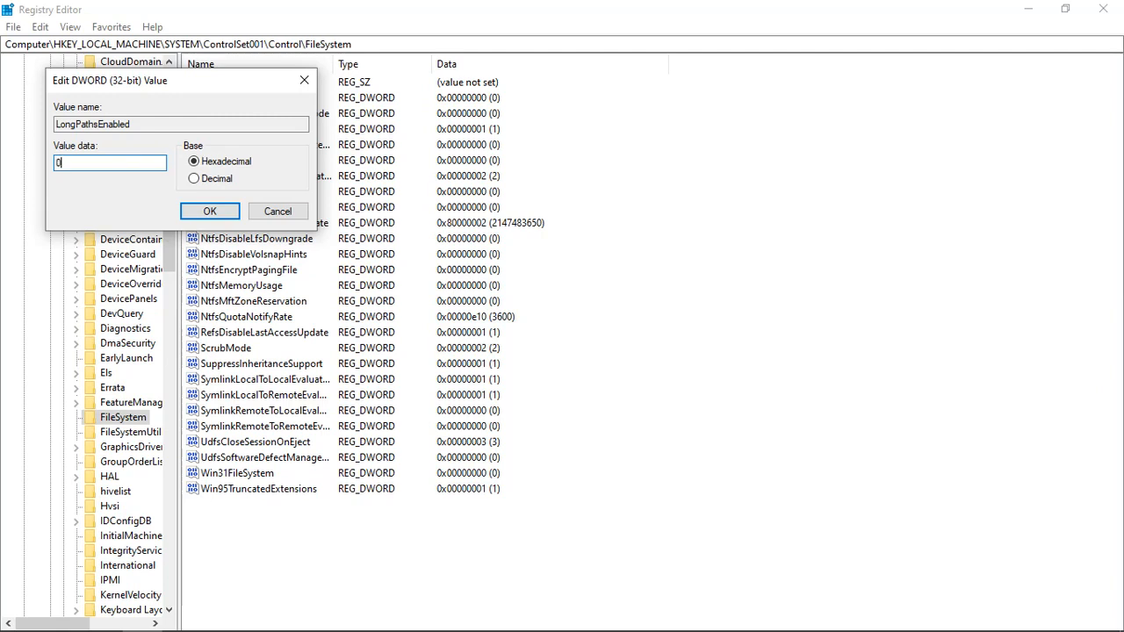
{"action": "type", "text": "1"}
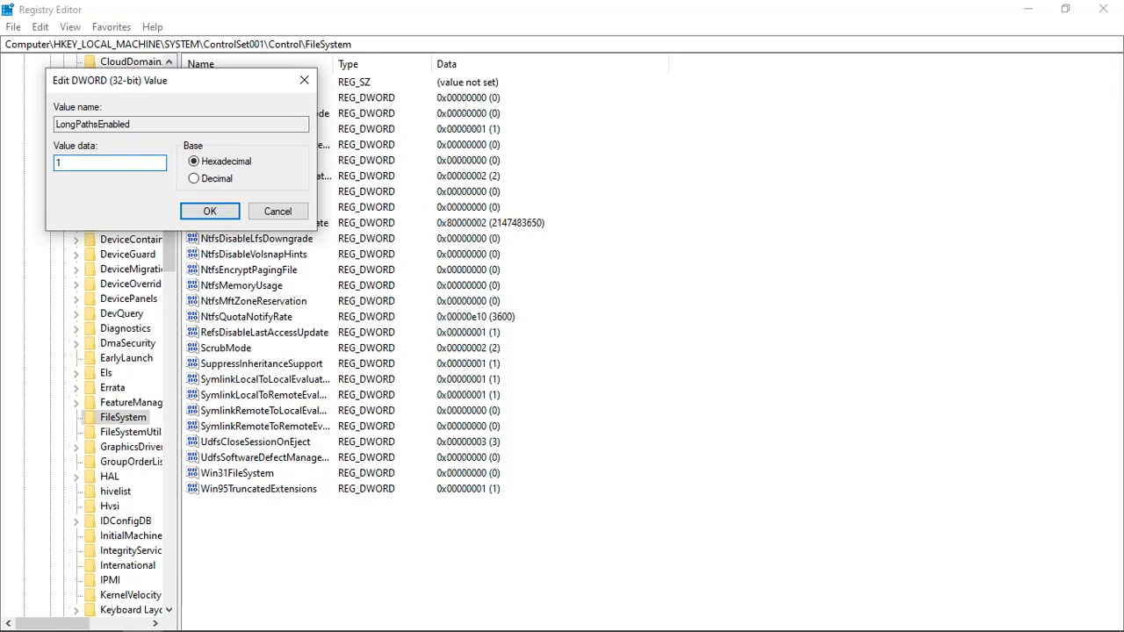
{"action": "left_click", "coordinate": [209, 211]}
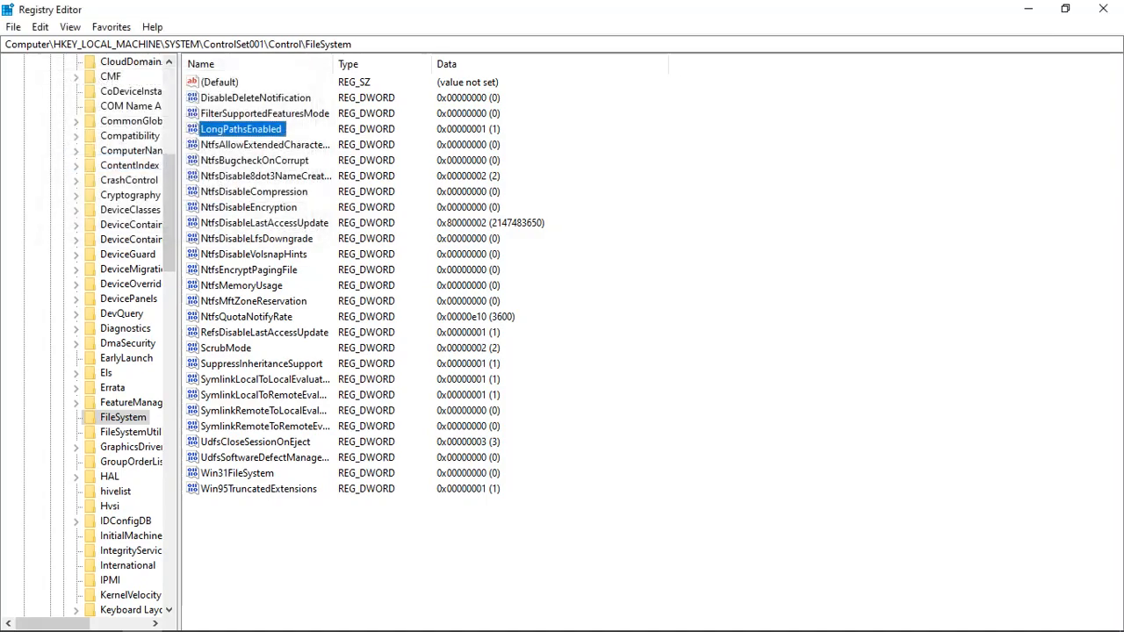